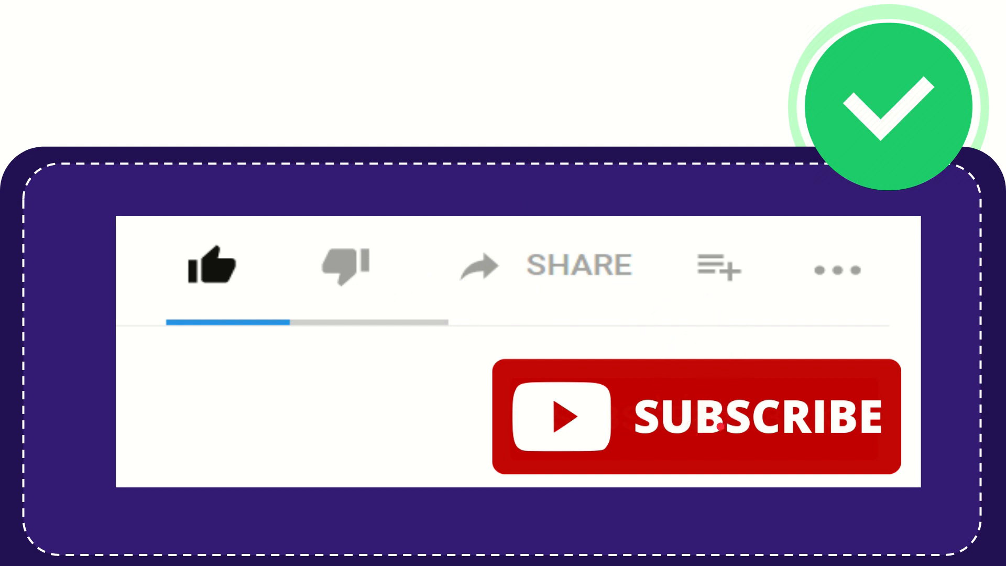
left_click(717, 423)
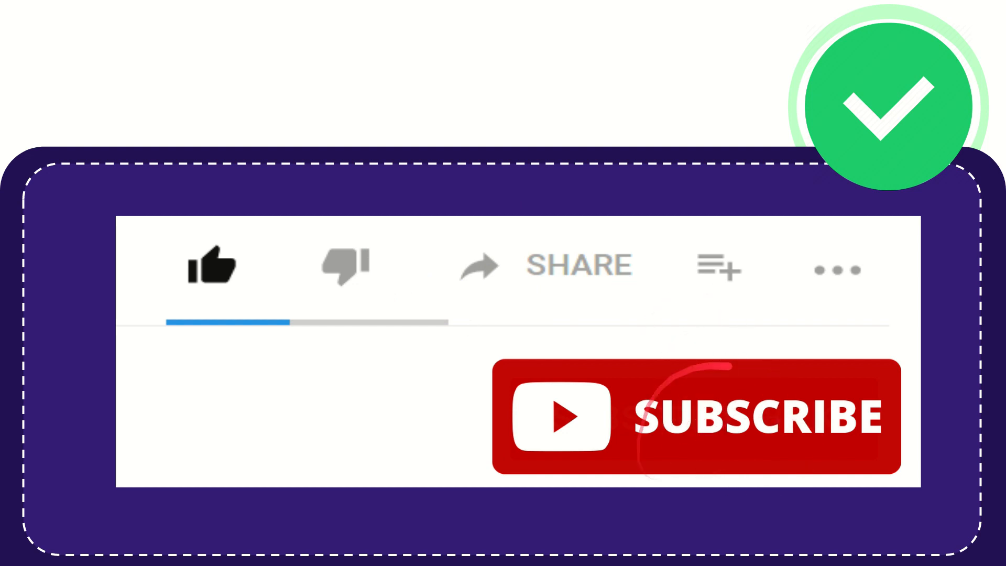